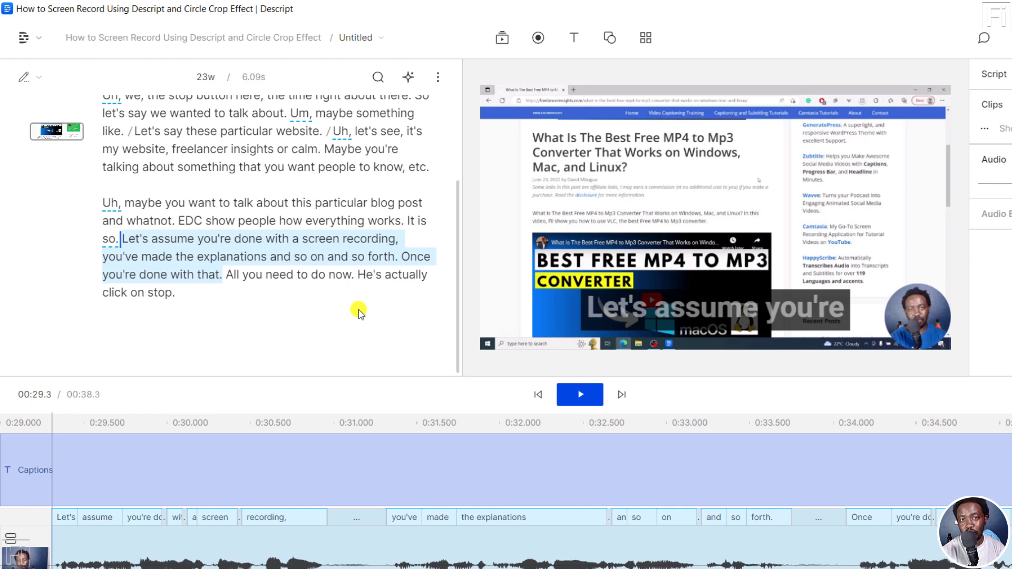
pyautogui.moveTo(453, 270)
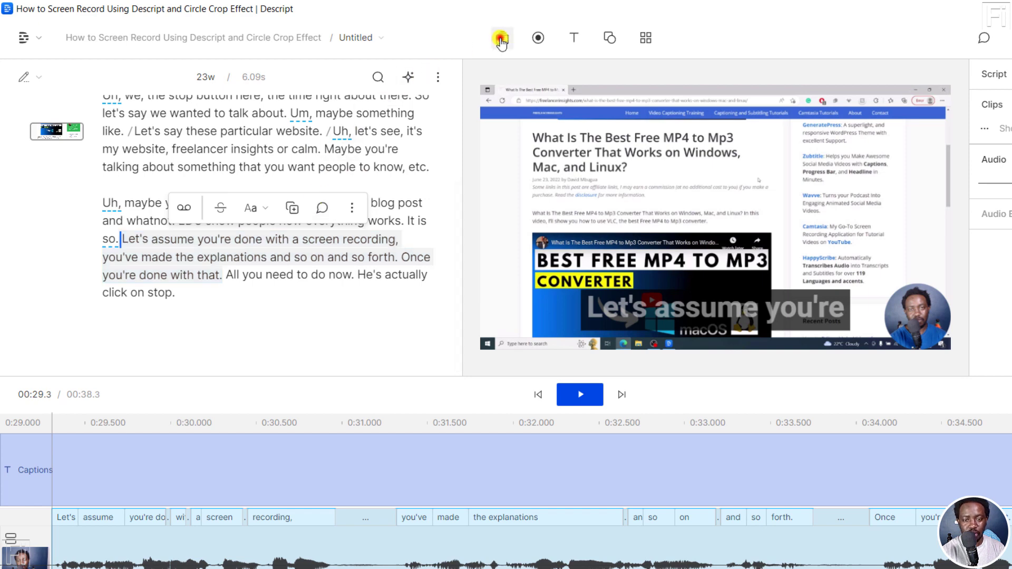
# - Insert the nature landscape image as B-roll over the 'Let's assume you're done…' passage and rewind before it
pyautogui.click(502, 38)
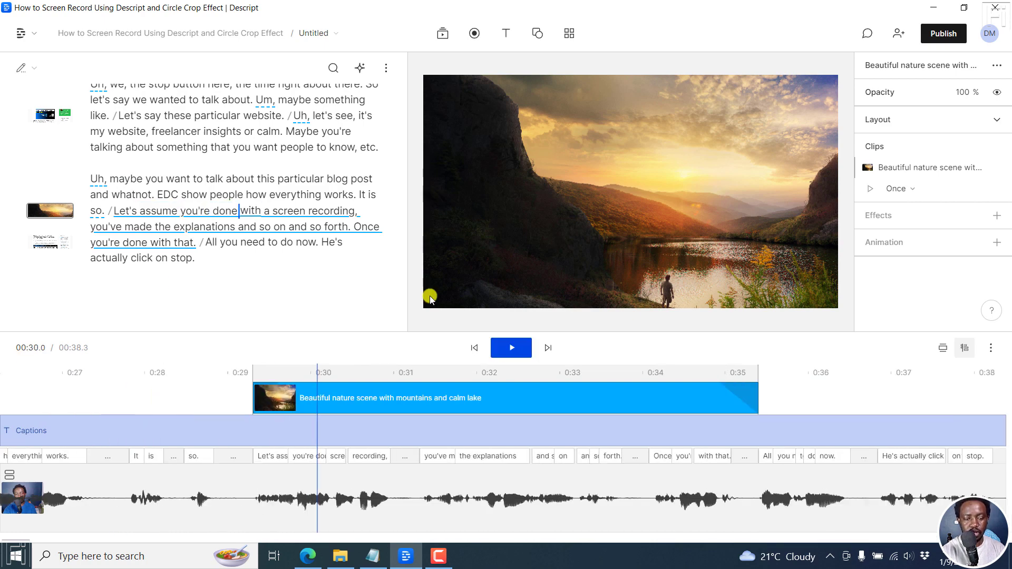
pyautogui.click(19, 372)
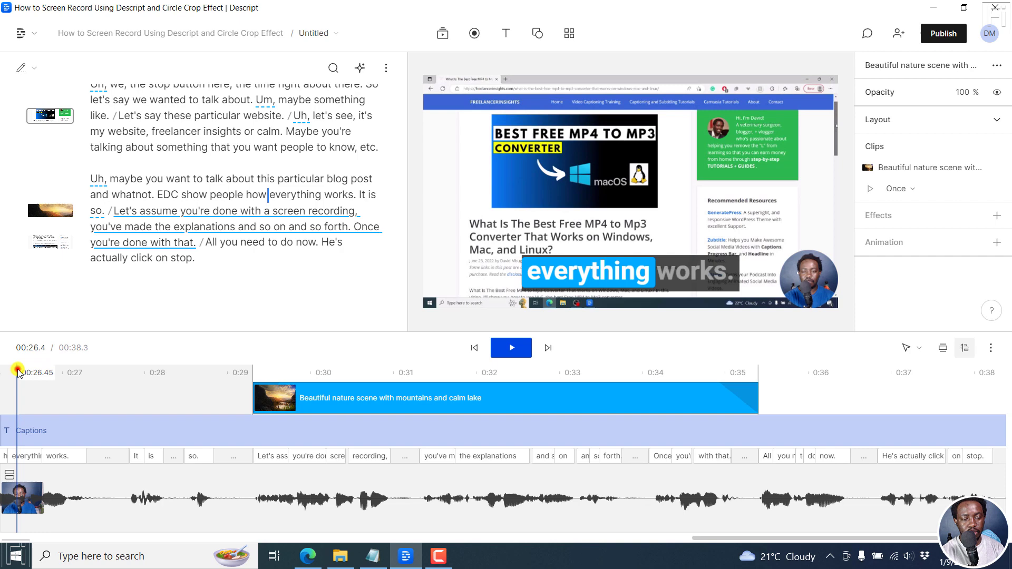
pyautogui.click(511, 347)
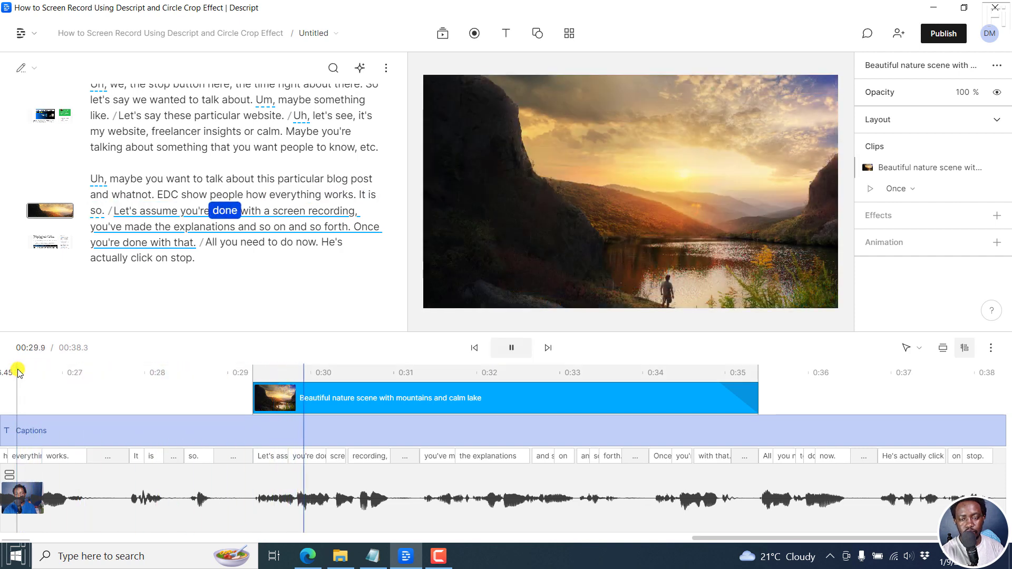
pyautogui.click(510, 347)
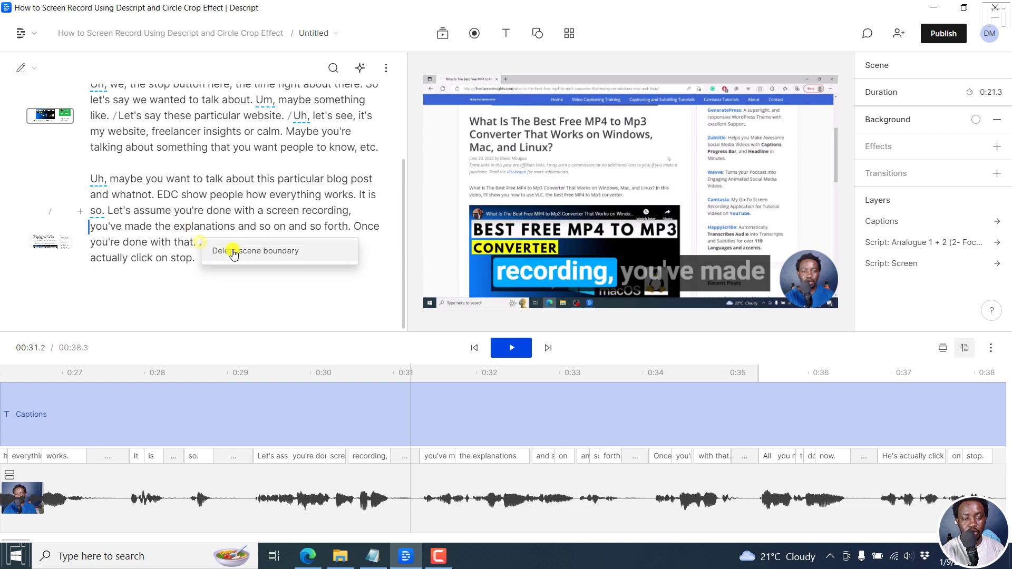
# - Delete the scene boundary so the passage sits in its own screen-recording scene without the image
pyautogui.click(232, 251)
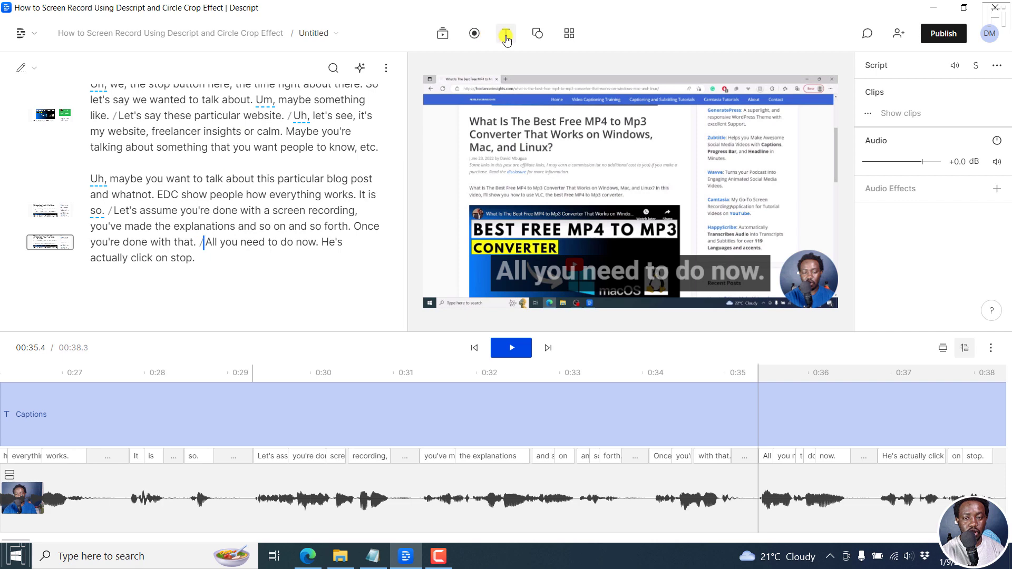
# - Re-insert the landscape image over the passage and lengthen its fade-out at the clip's end
pyautogui.click(442, 33)
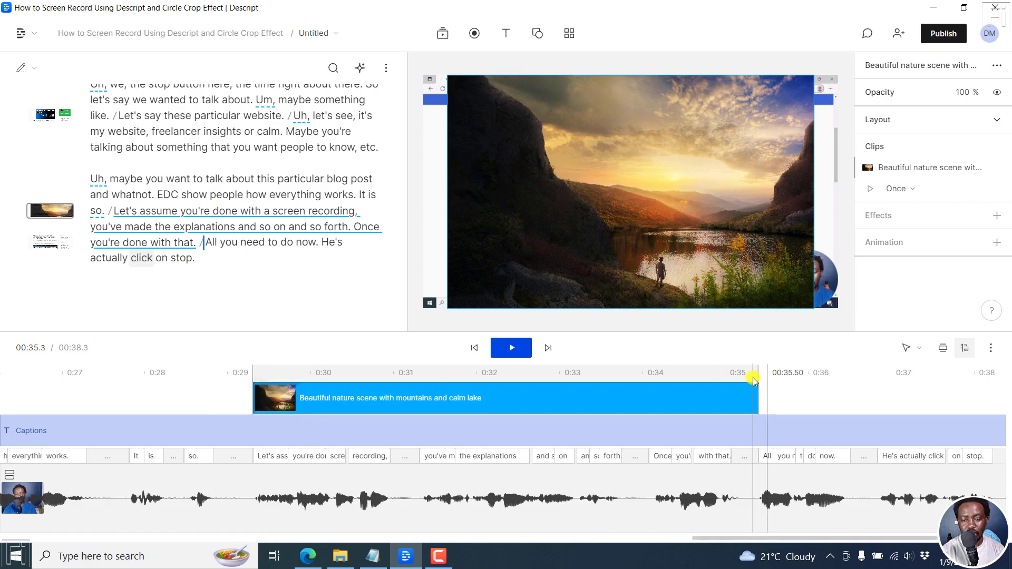
pyautogui.moveTo(752, 379); pyautogui.dragTo(712, 388)
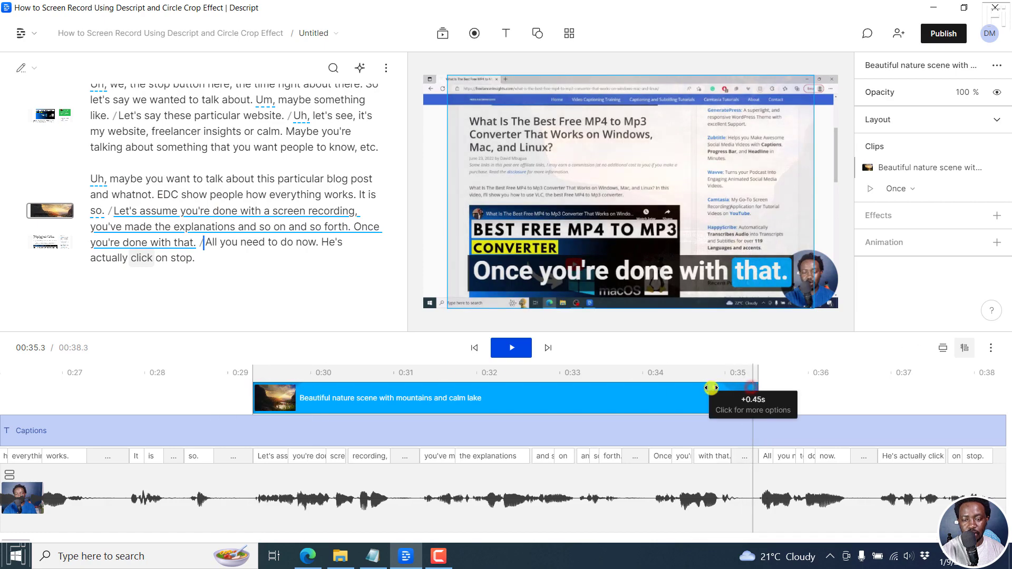
pyautogui.click(492, 372)
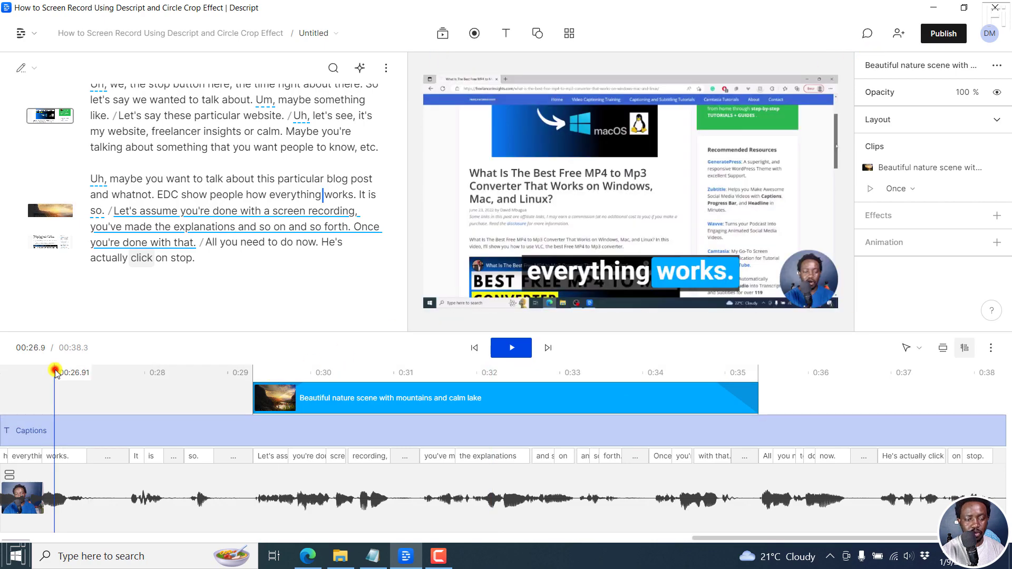
pyautogui.click(510, 347)
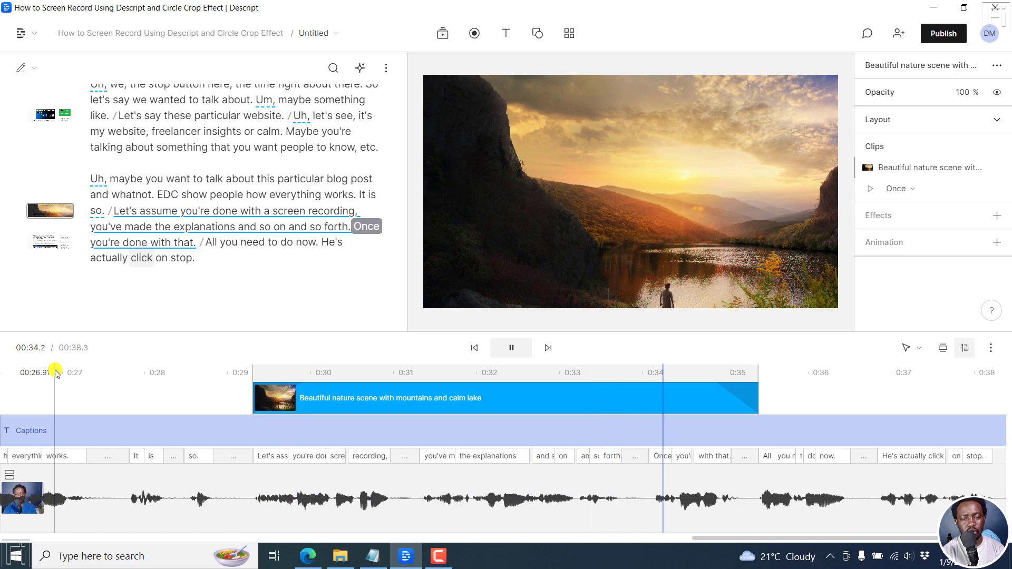
pyautogui.click(510, 347)
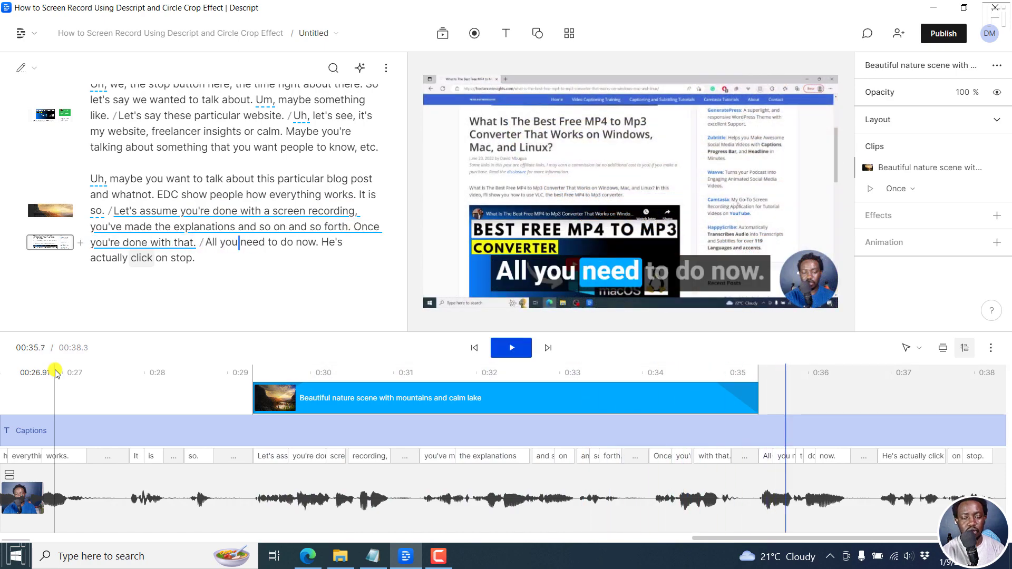